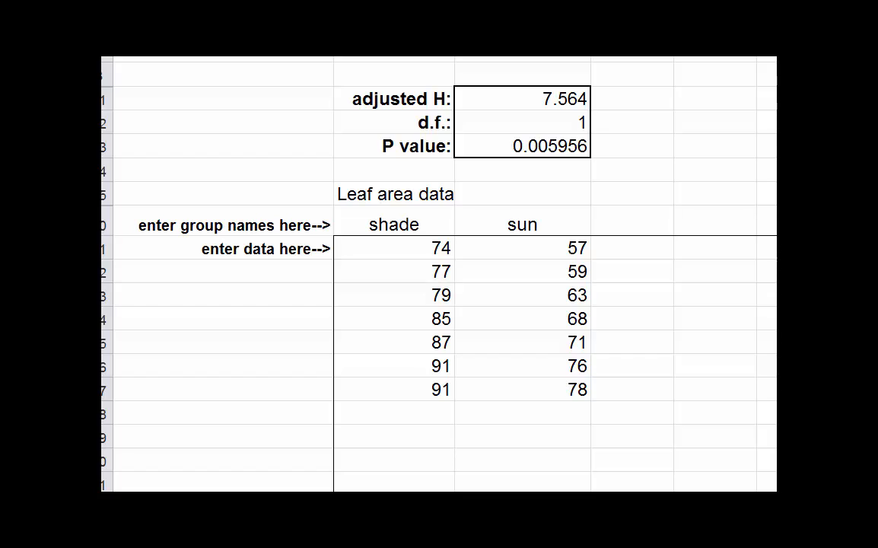
mouse_move(502, 374)
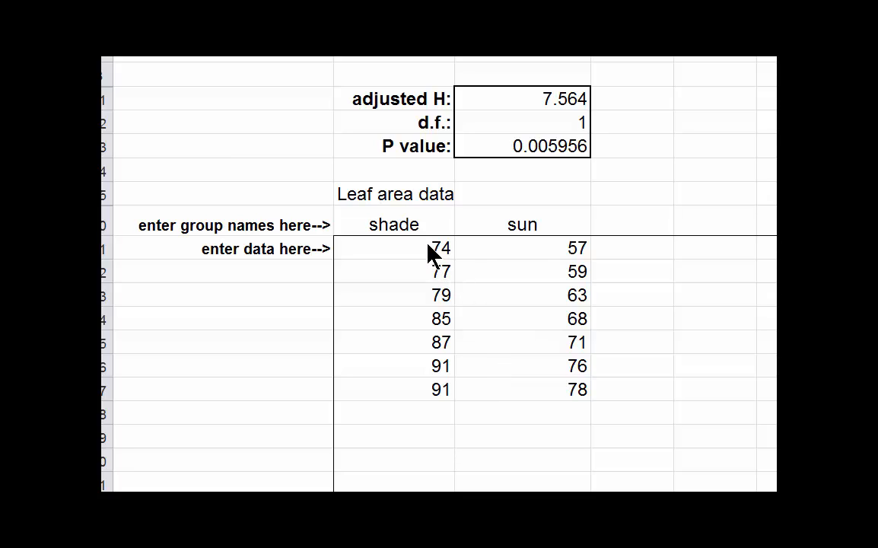
Delete the shade and sun leaf area values and their group name headers
click(393, 248)
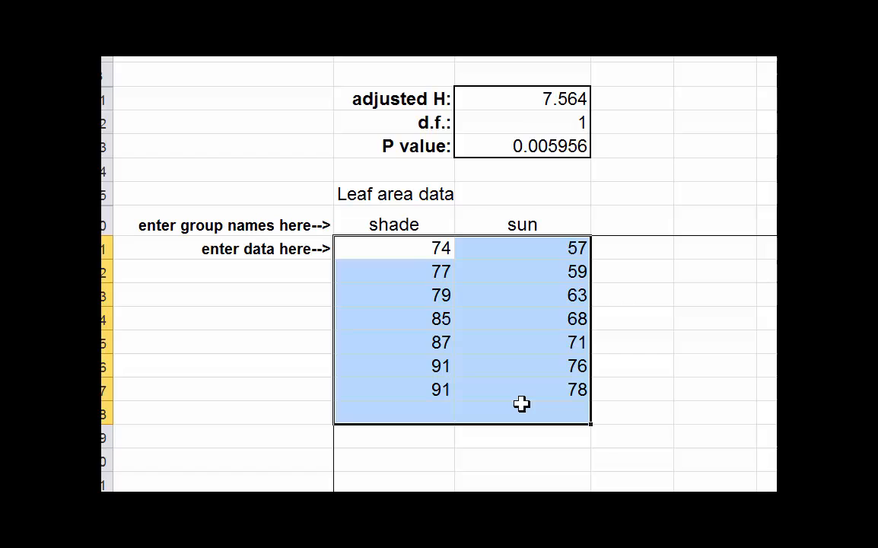
key(Delete)
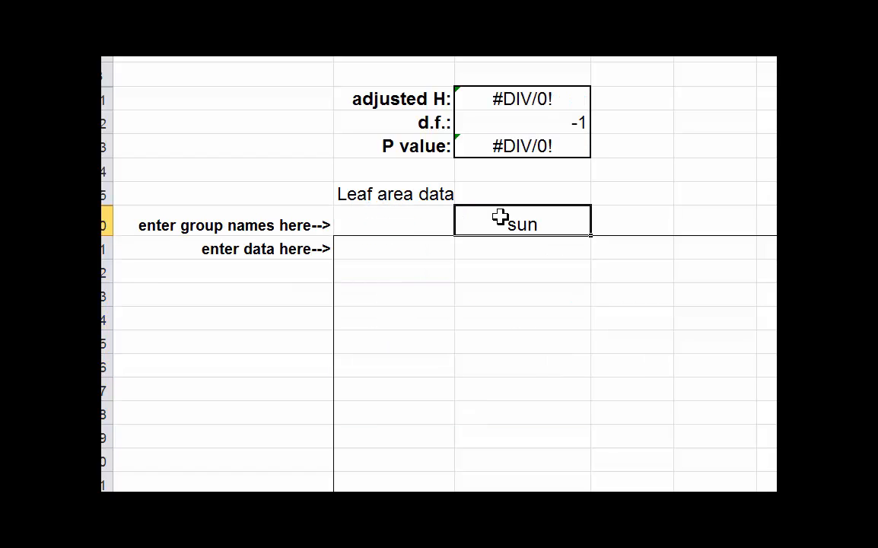
key(Delete)
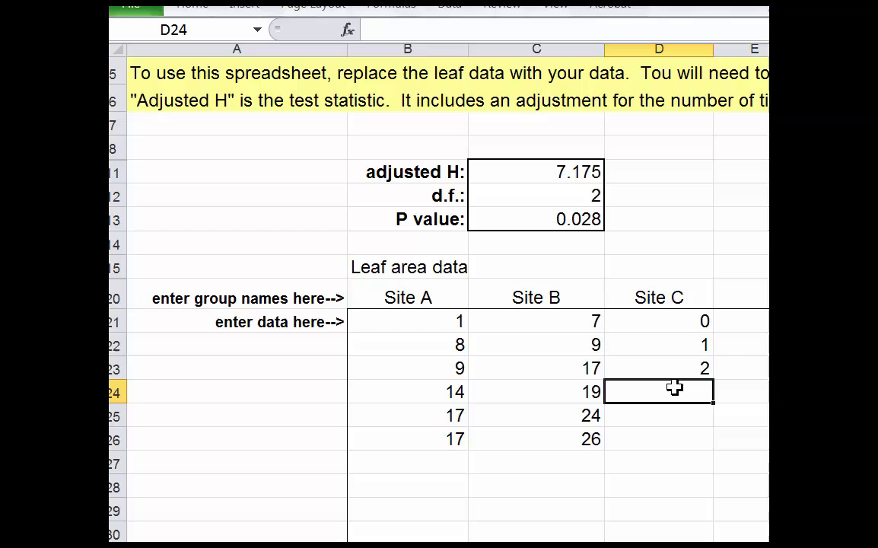
Enter the remaining Site C worm counts 3 and 6, giving adjusted H 10.129
text(3)
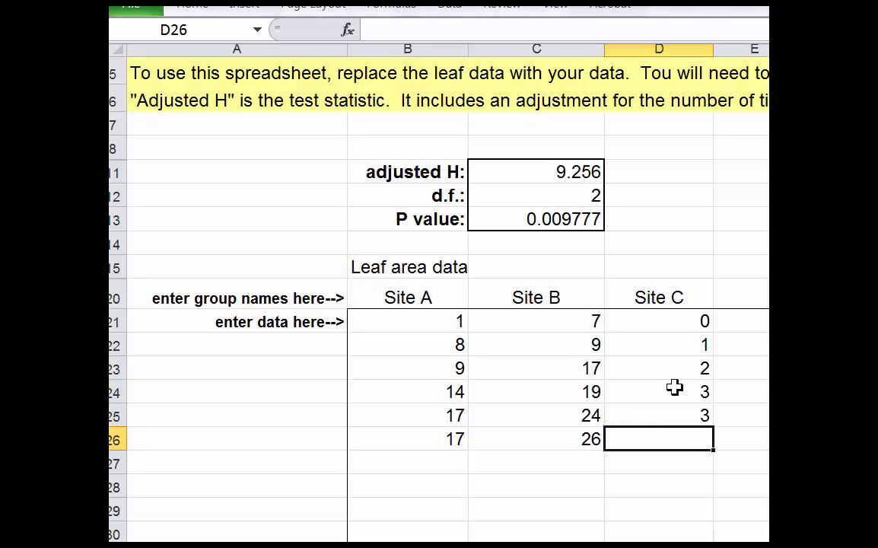
text(6)
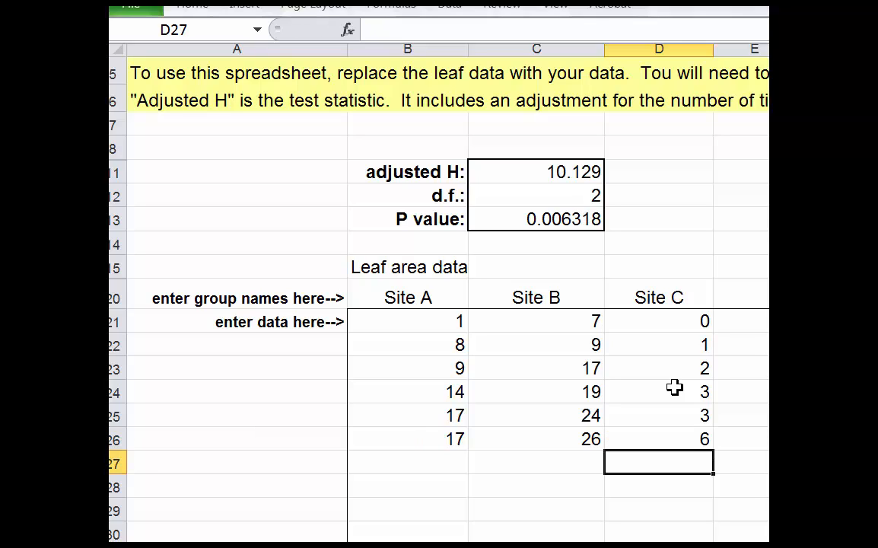
mouse_move(632, 165)
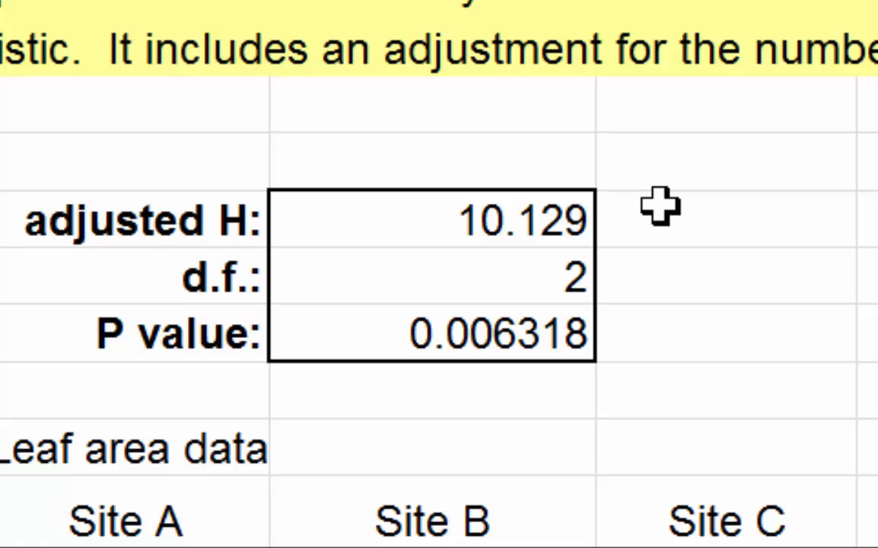
scroll(down, 3)
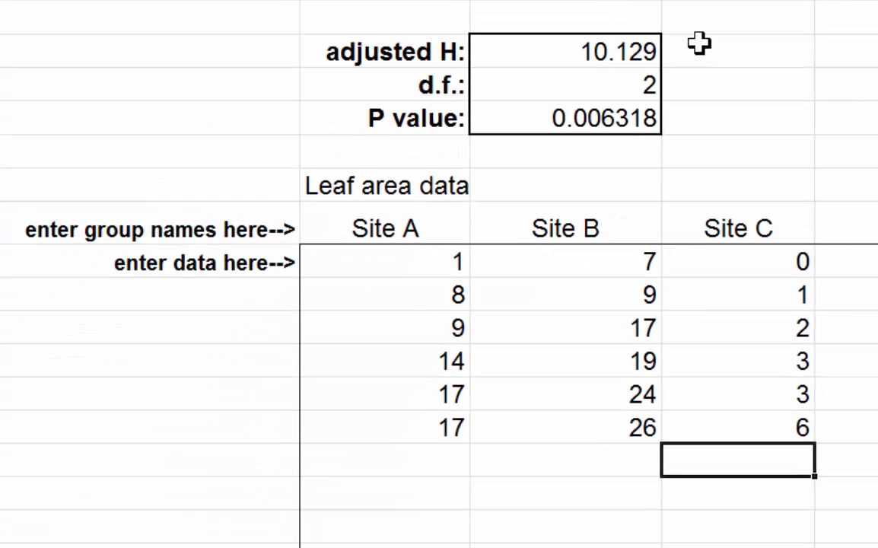